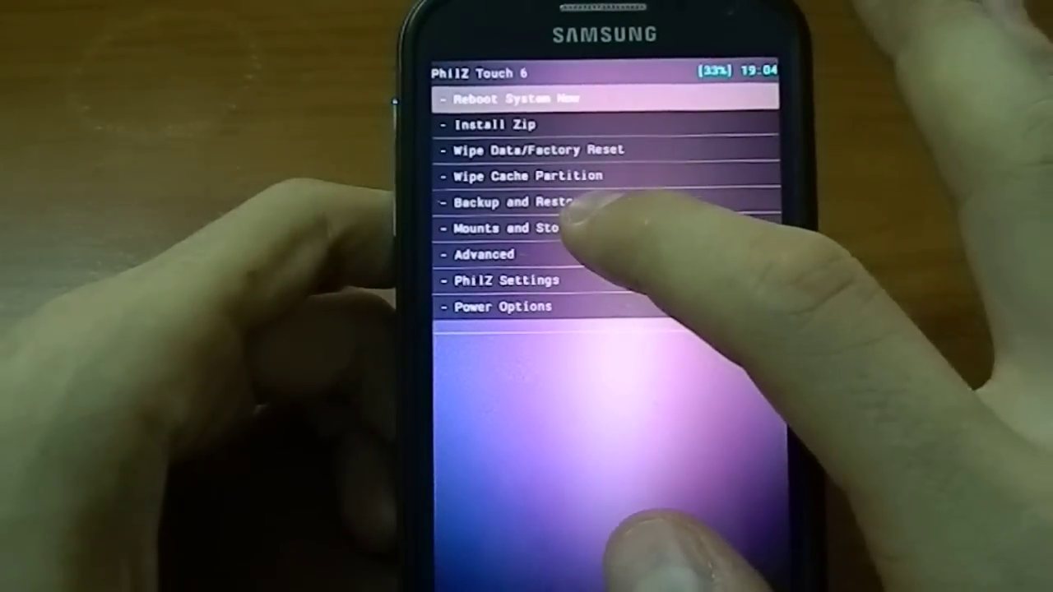
# Bring up the Wipe Data/Factory Reset choices from the PhilZ main menu.
pyautogui.click(575, 99)
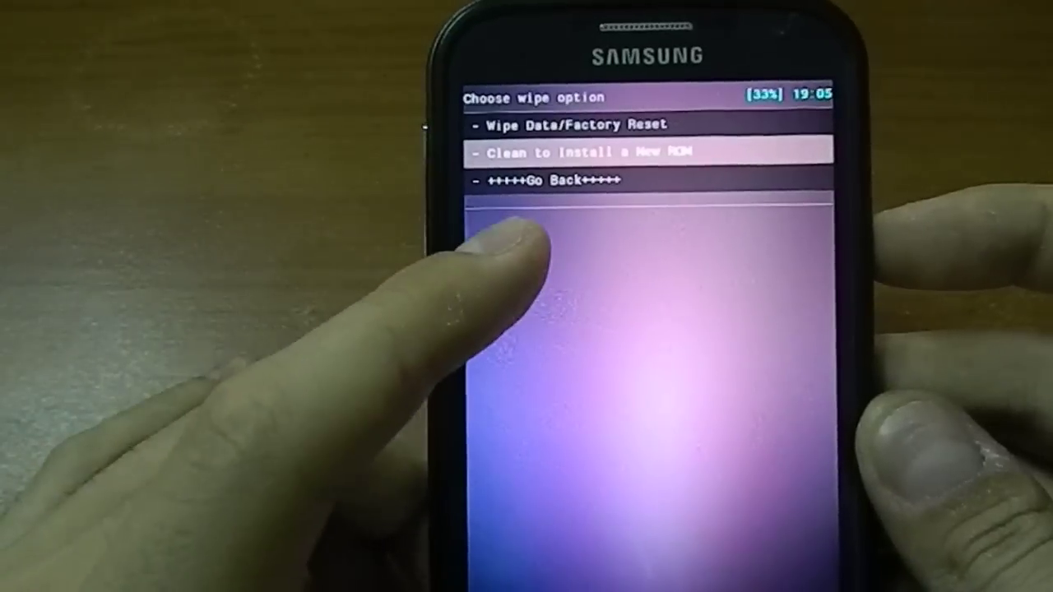
# Run 'Clean to Install a New ROM' so data and cache are formatted.
pyautogui.click(585, 151)
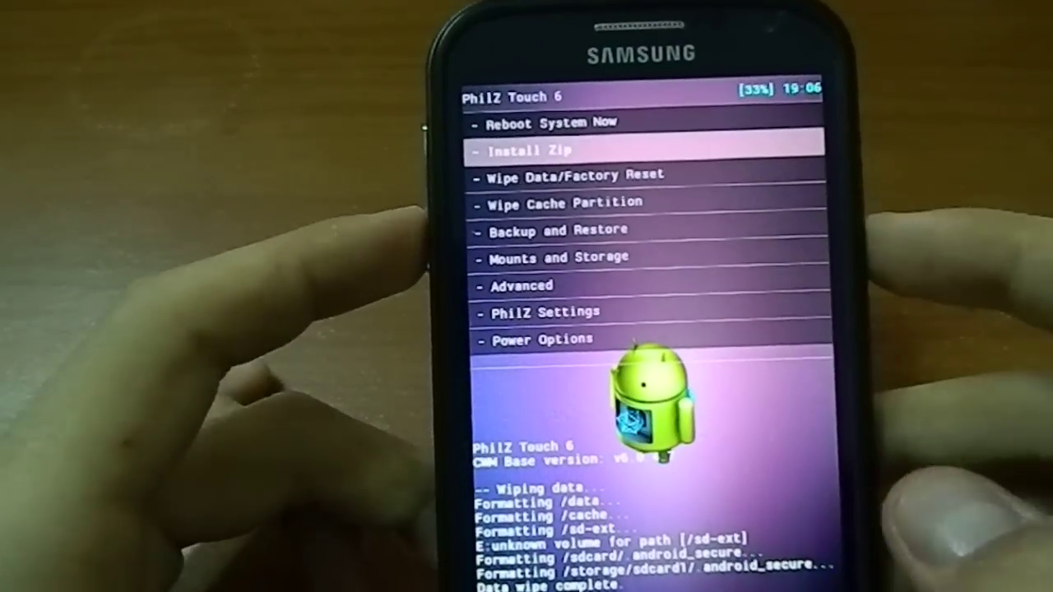
# Go to Install Zip and choose zip from /sdcard to find the ROM file.
pyautogui.click(528, 149)
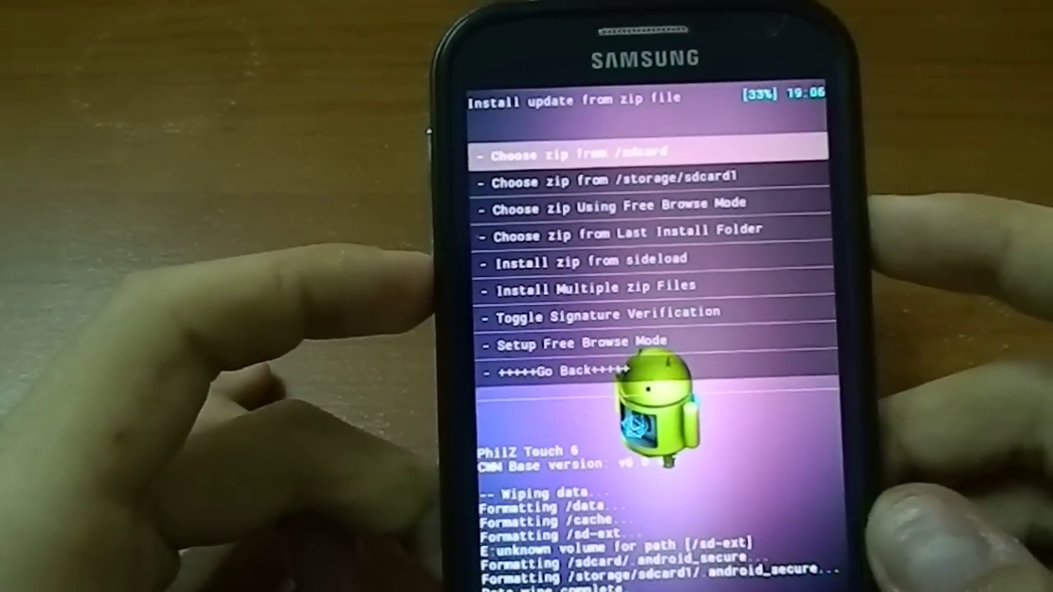
pyautogui.click(576, 151)
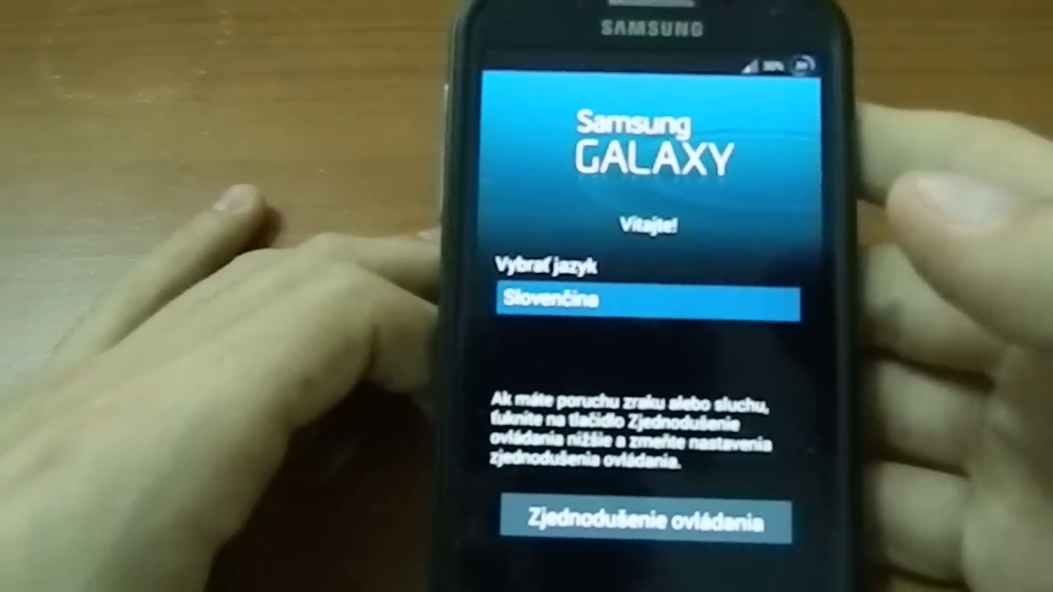
# Browse the setup language list and keep English before moving on.
pyautogui.click(650, 300)
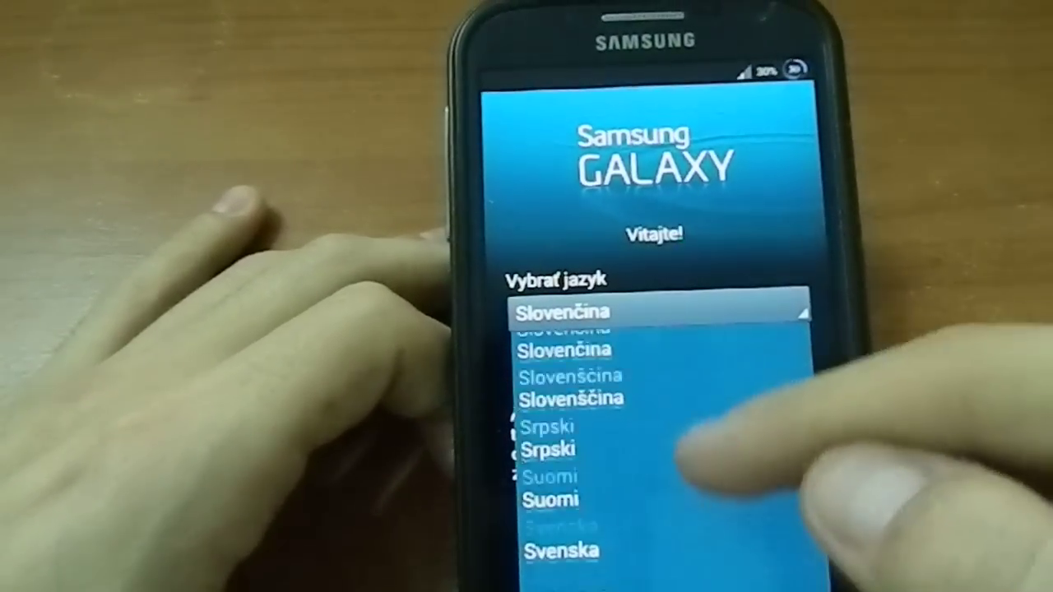
pyautogui.scroll(-3)
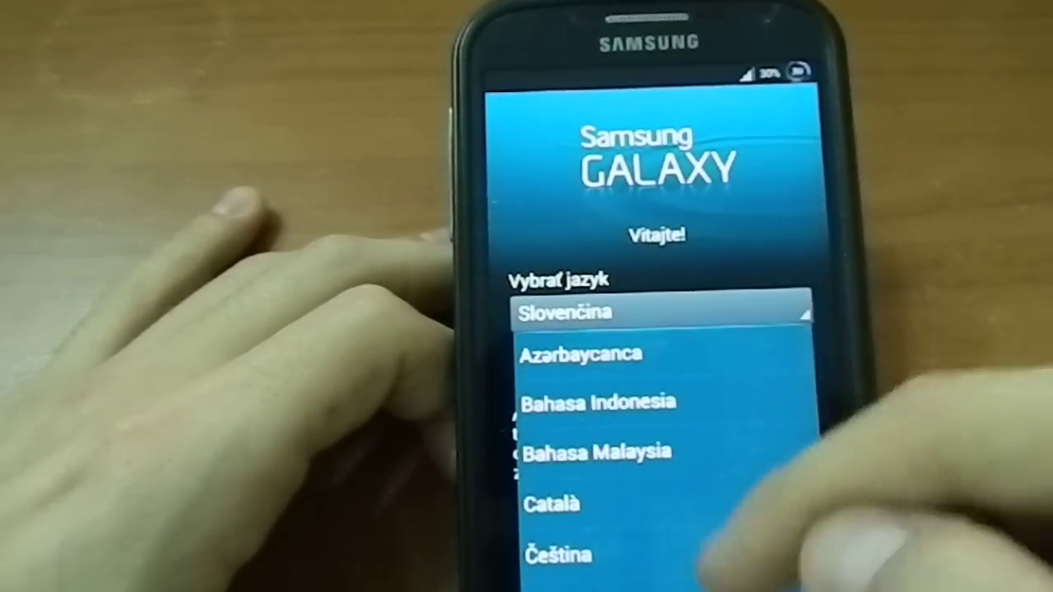
pyautogui.scroll(-3)
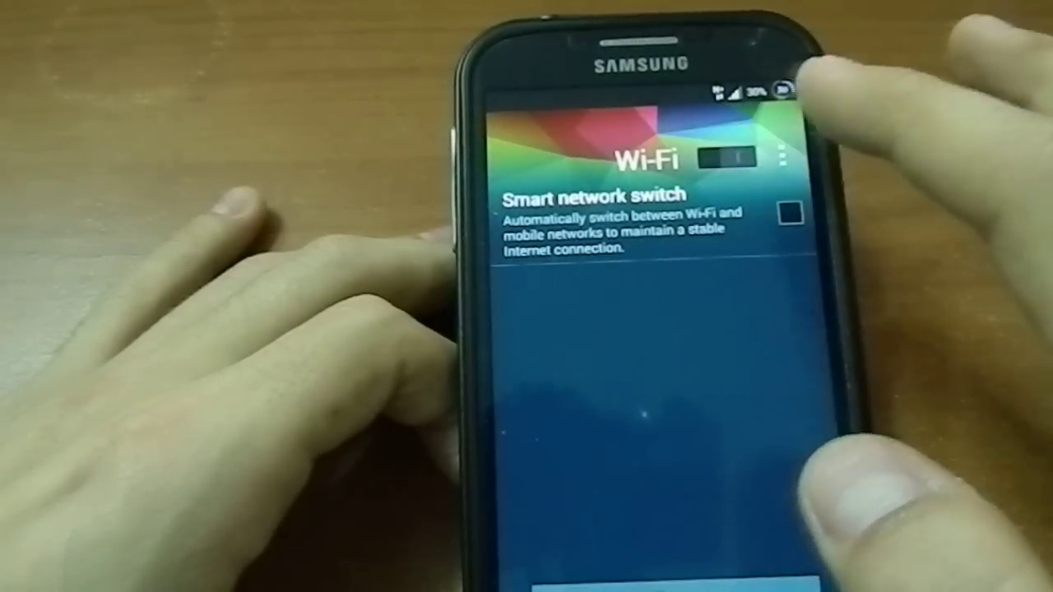
# Switch Wi-Fi on and look through the nearby networks list.
pyautogui.click(721, 160)
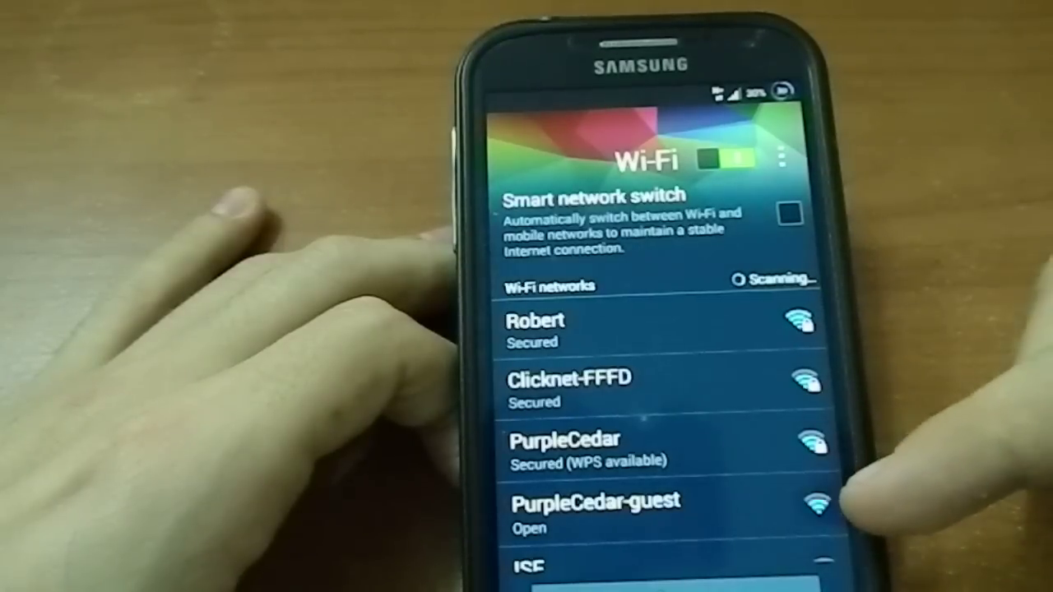
pyautogui.scroll(-3)
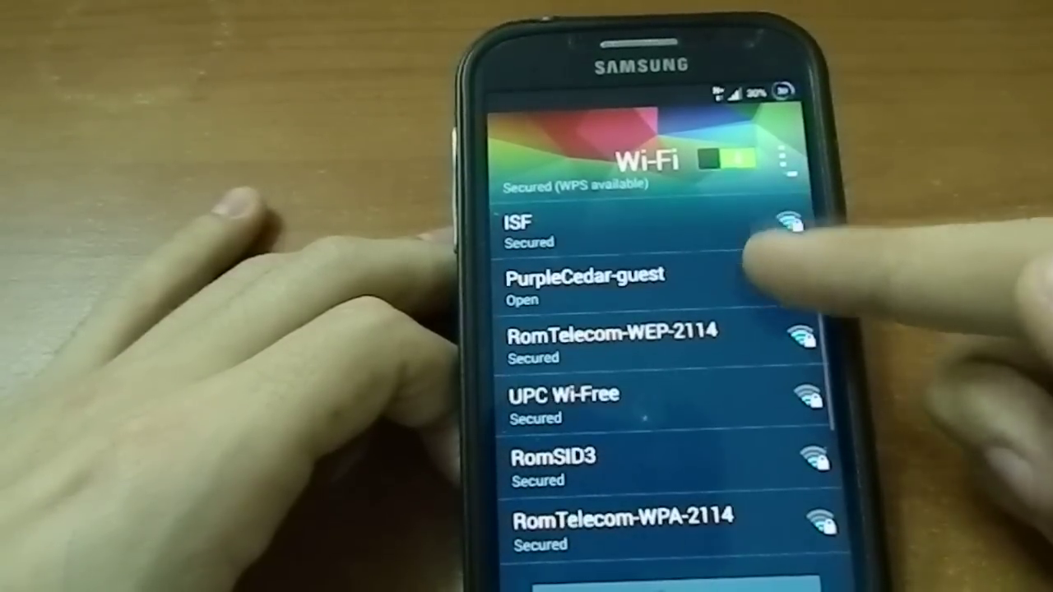
pyautogui.scroll(-3)
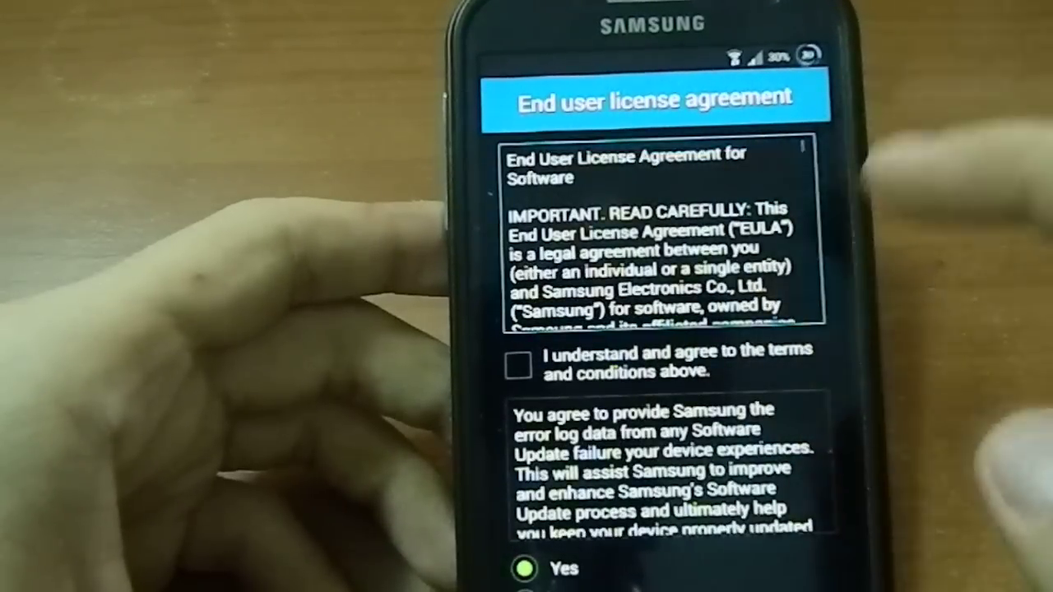
# Agree to the license terms and skip the Samsung account setup.
pyautogui.click(518, 365)
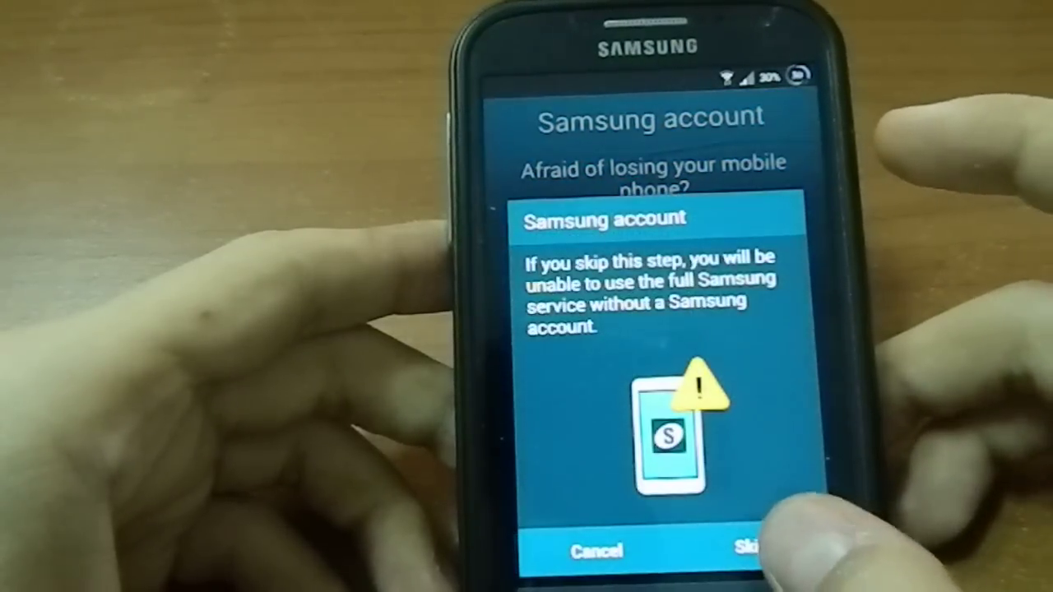
pyautogui.click(737, 550)
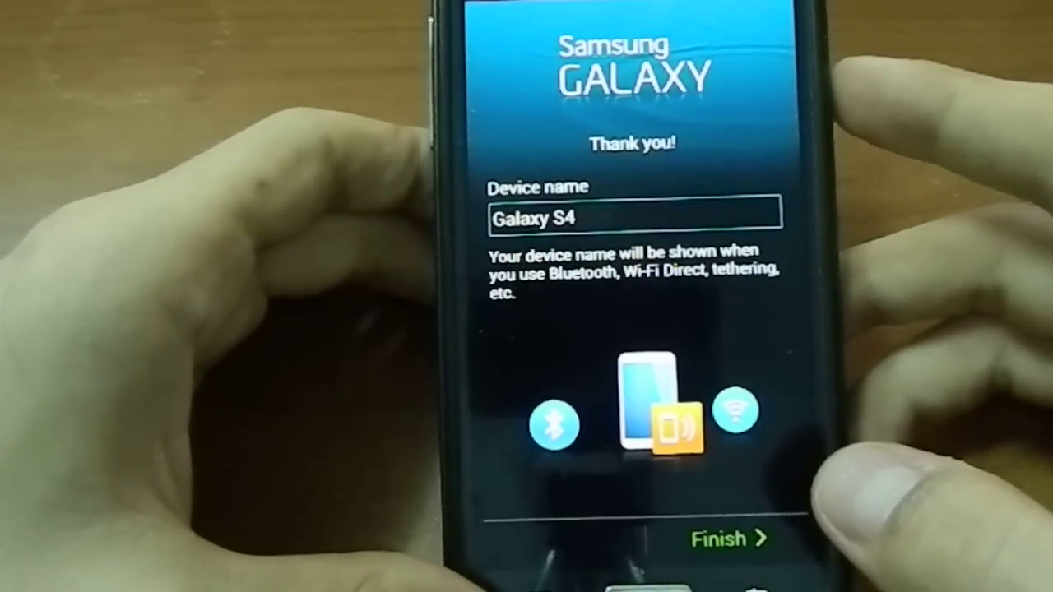
# Finish setup keeping Galaxy S4 as the device name.
pyautogui.click(727, 538)
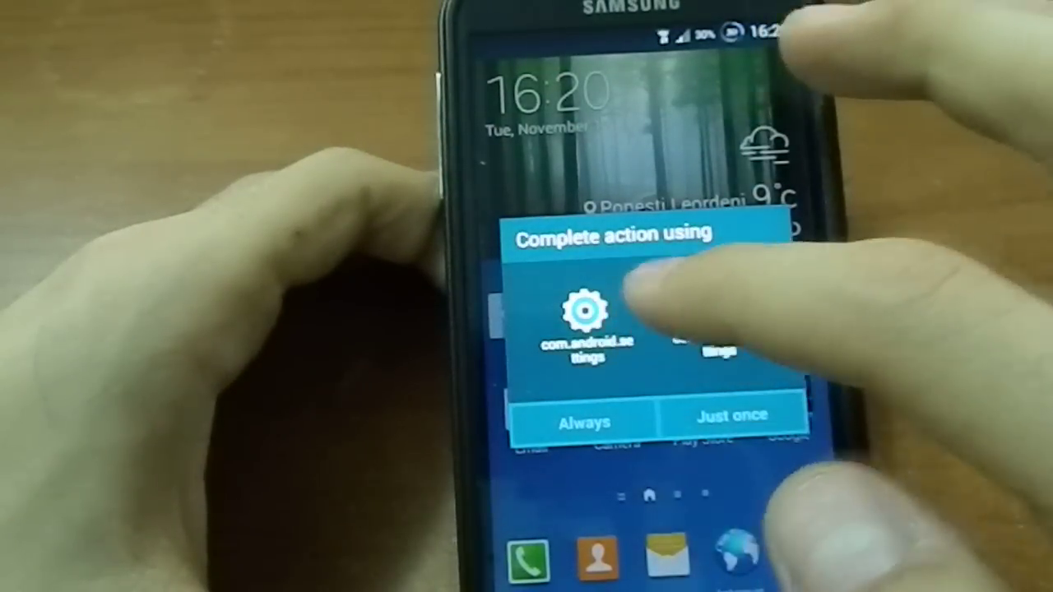
# Browse Settings past Echoe Extras and Sound and Display down to the System section.
pyautogui.click(731, 415)
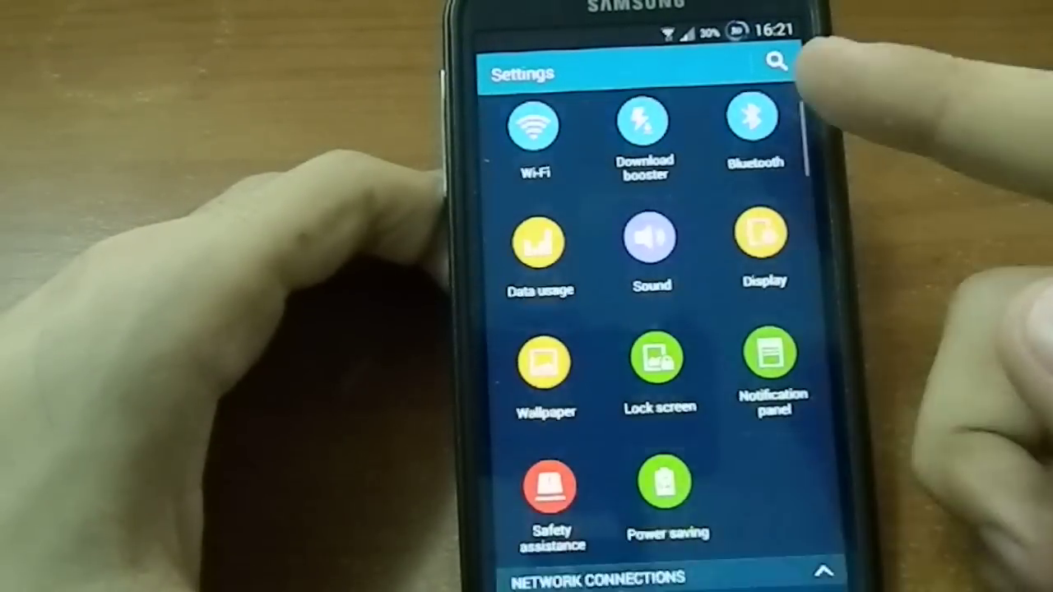
pyautogui.scroll(-3)
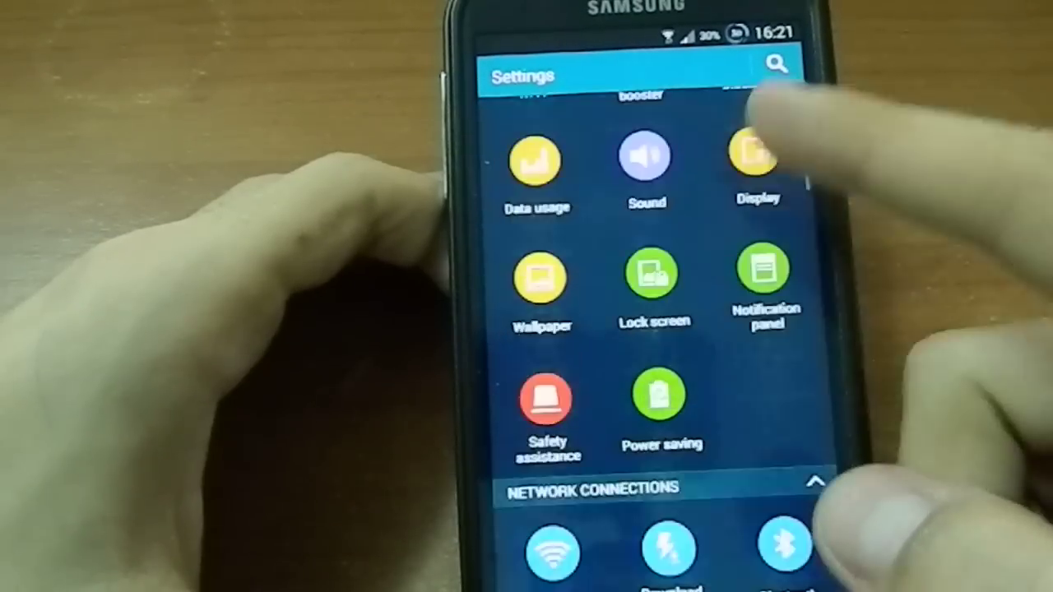
pyautogui.scroll(-3)
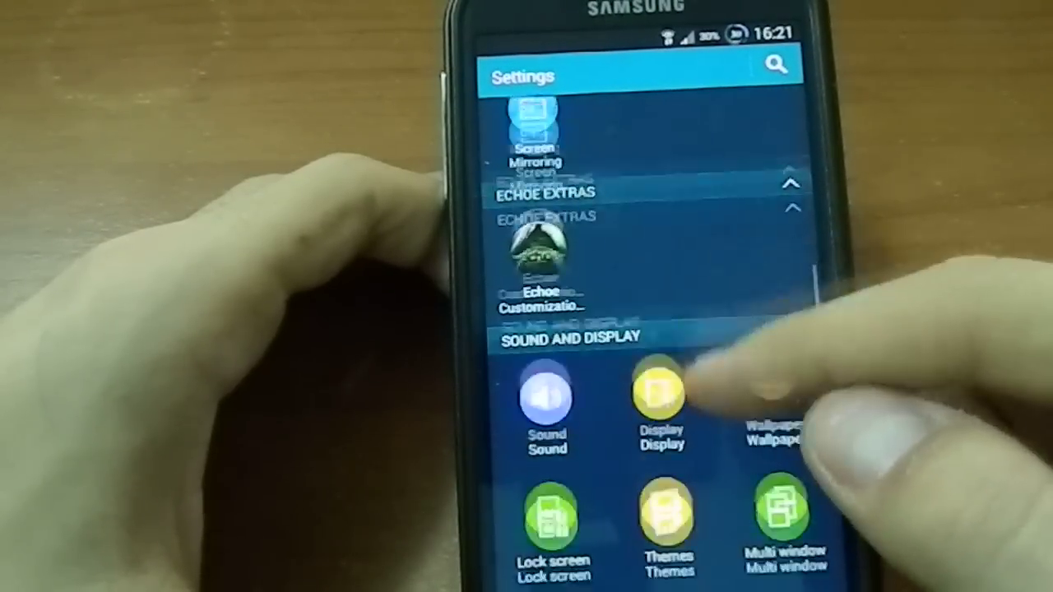
pyautogui.scroll(-3)
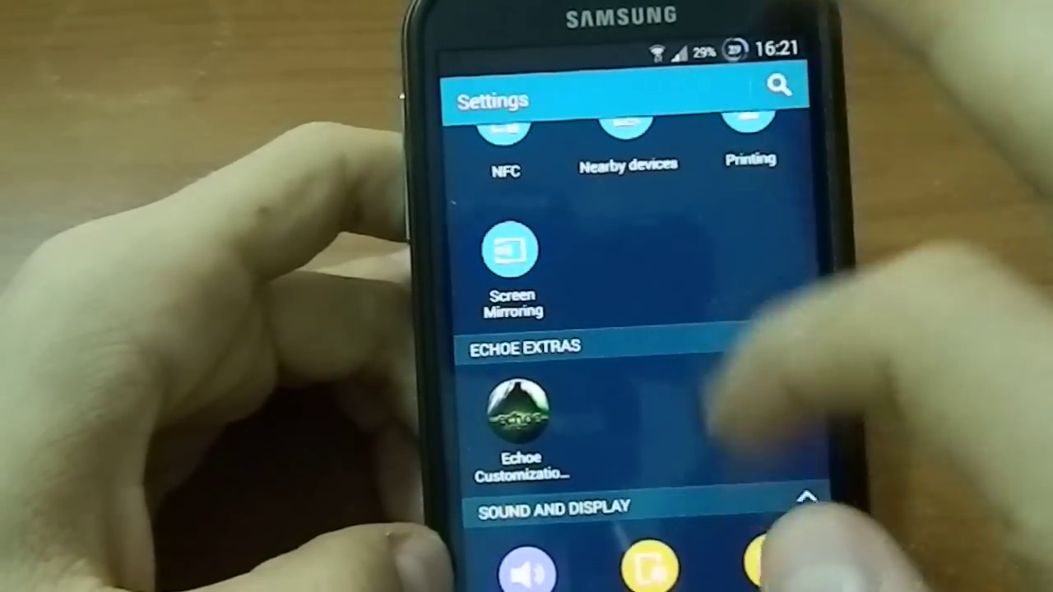
pyautogui.scroll(-3)
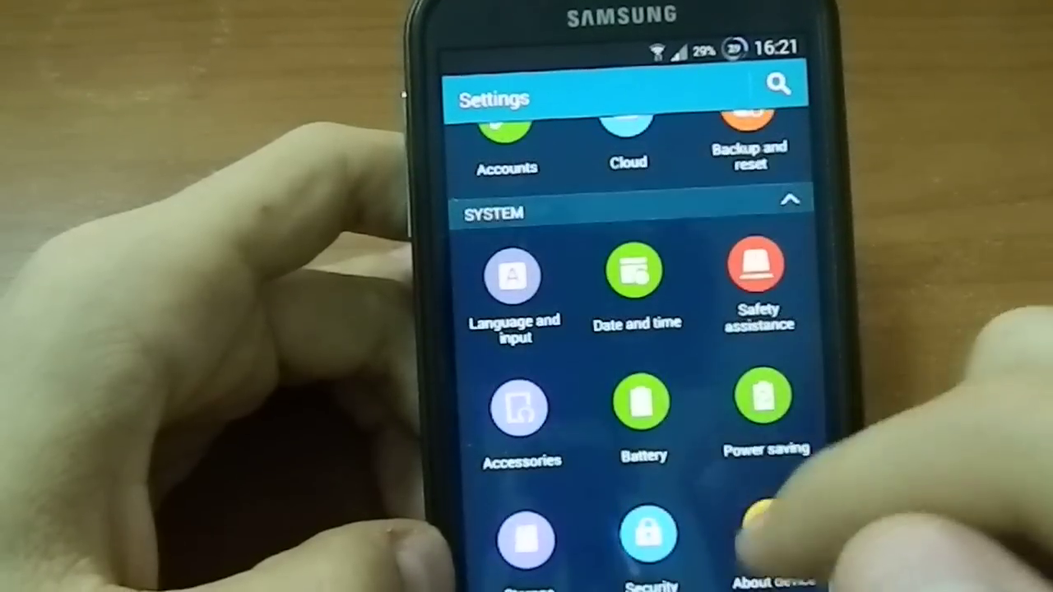
# Check the battery usage details, then move to Echoe Extras for Echoe Customization.
pyautogui.click(645, 403)
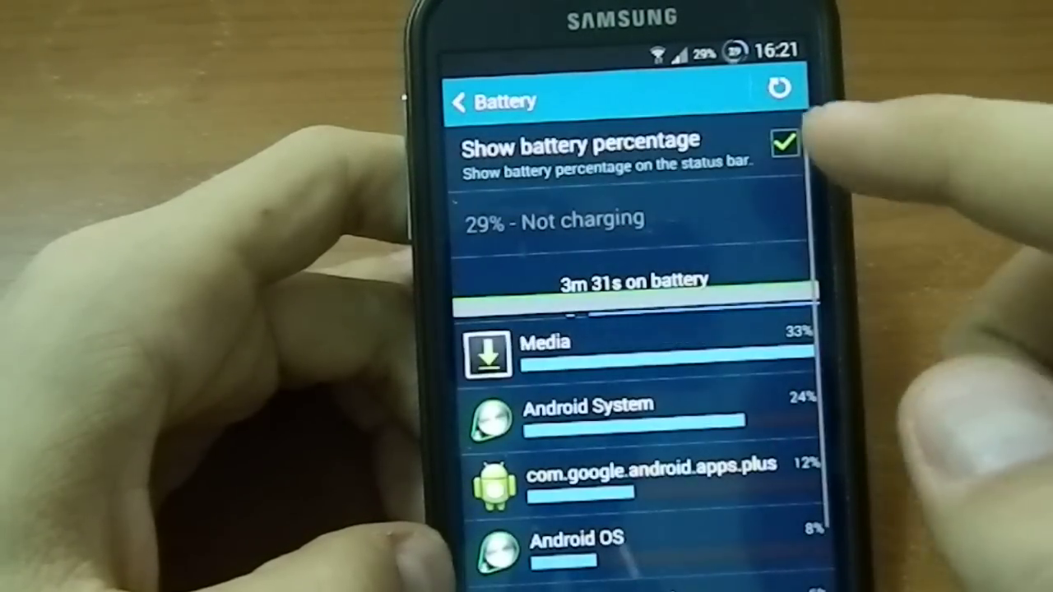
pyautogui.scroll(-3)
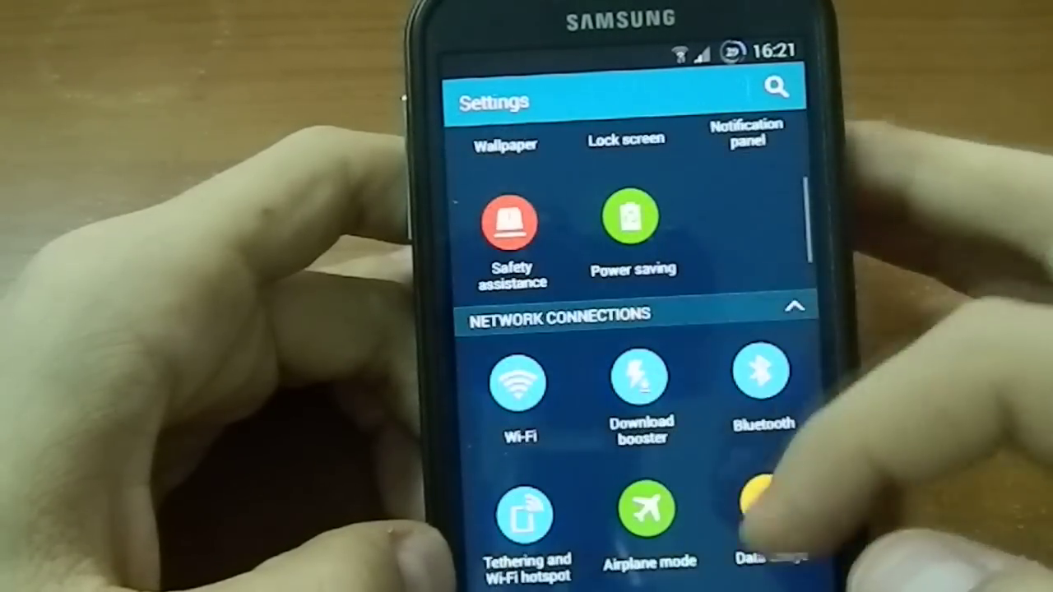
pyautogui.scroll(-3)
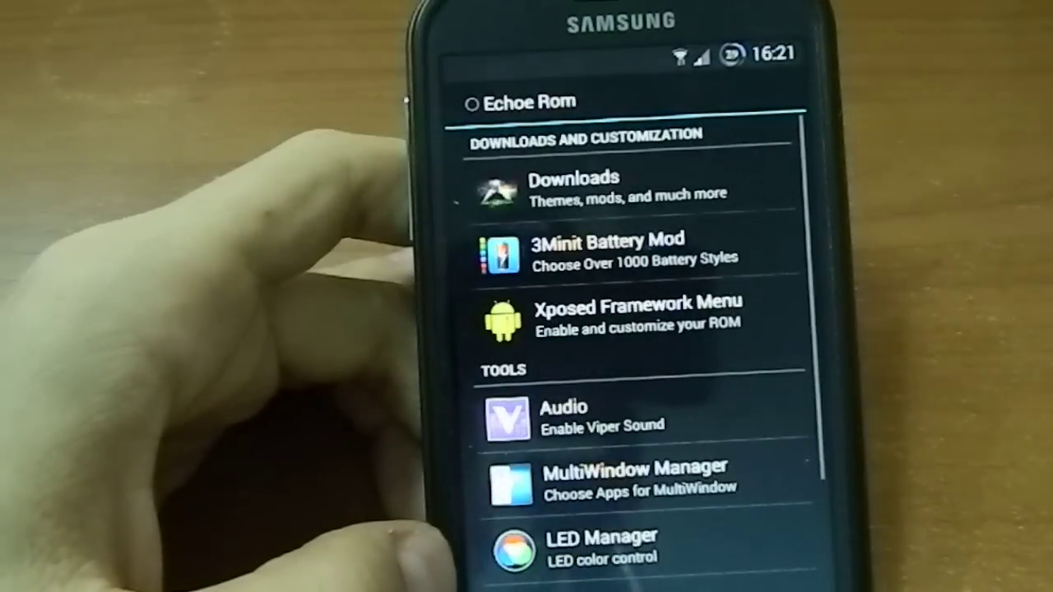
# Browse the EchoeRom Kitchen downloads and the Tools list, then return to Settings.
pyautogui.click(600, 184)
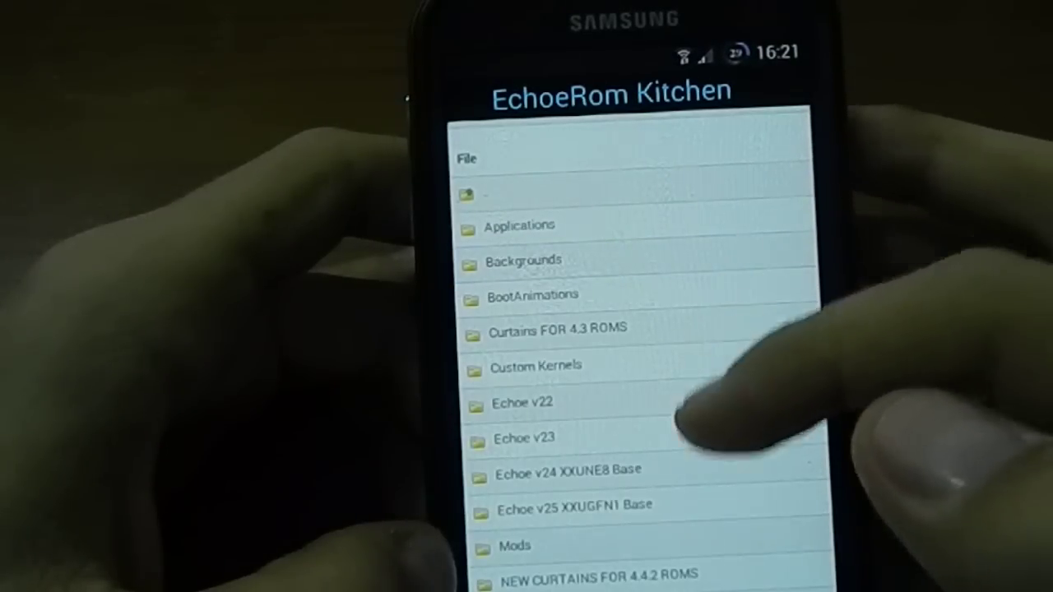
pyautogui.scroll(-3)
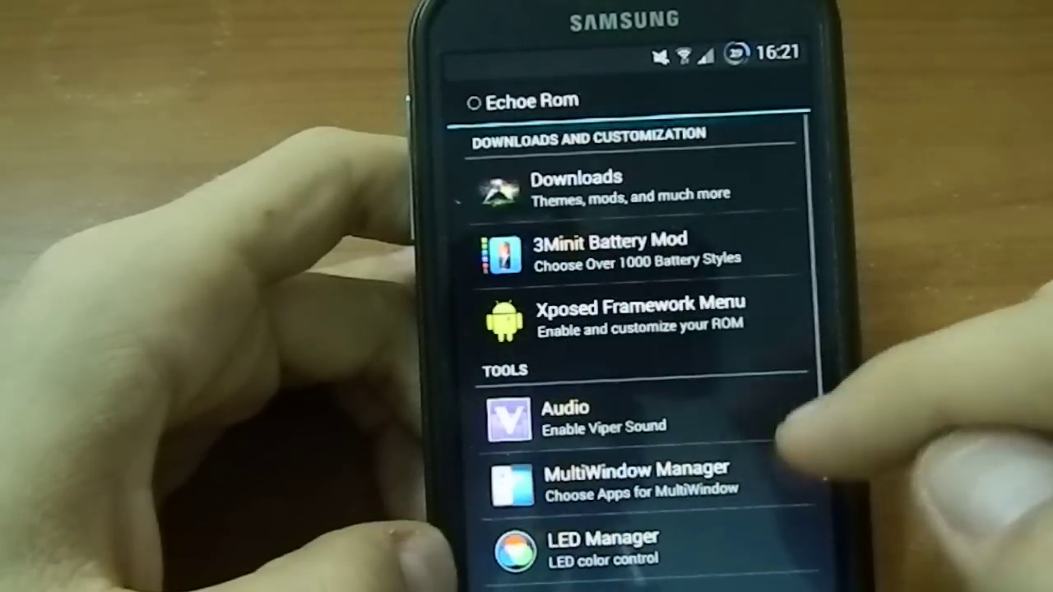
pyautogui.click(608, 250)
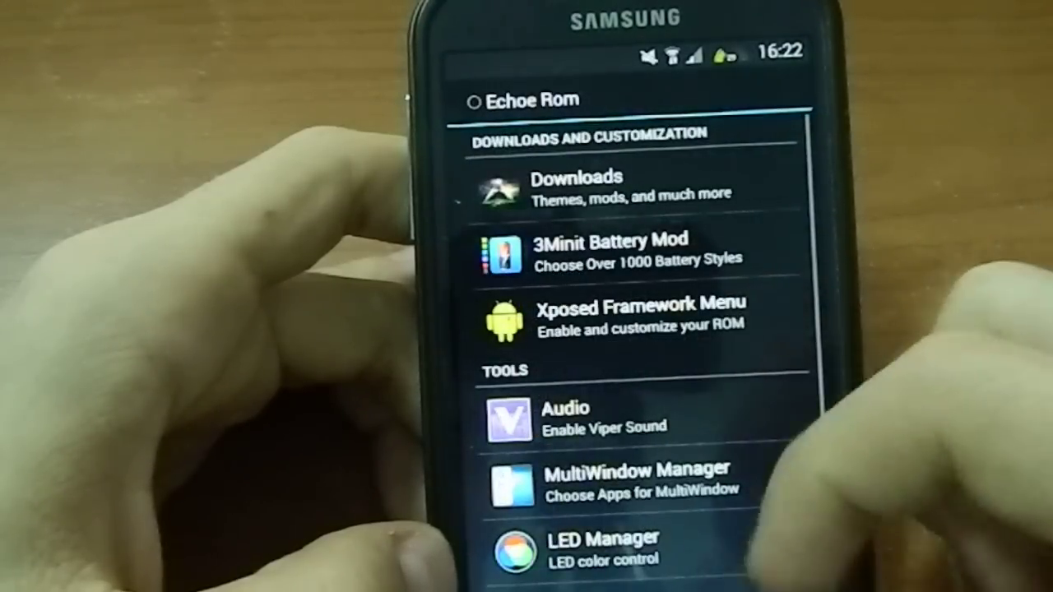
pyautogui.scroll(-3)
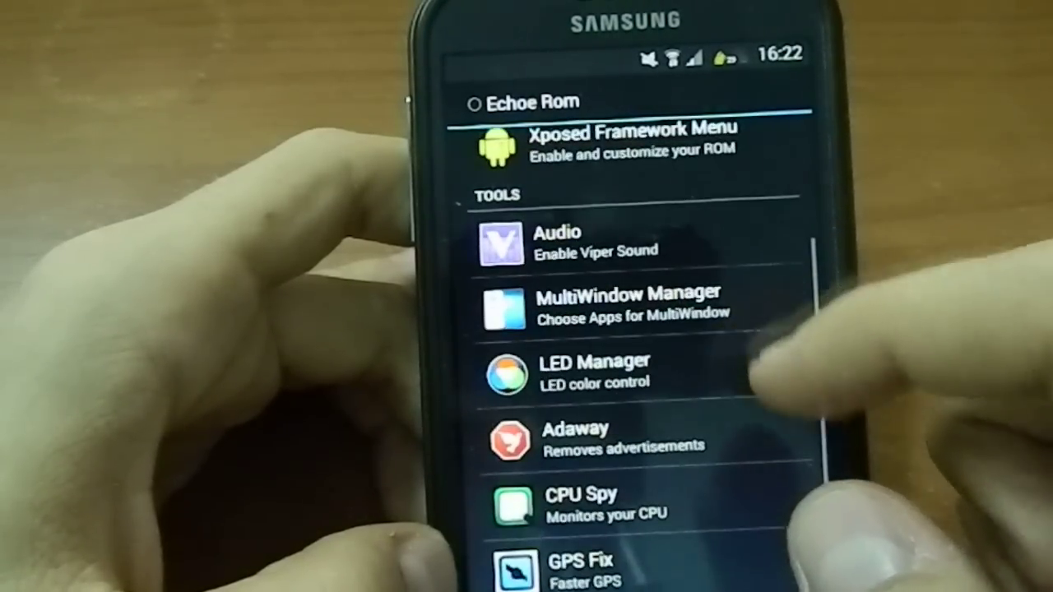
pyautogui.scroll(-3)
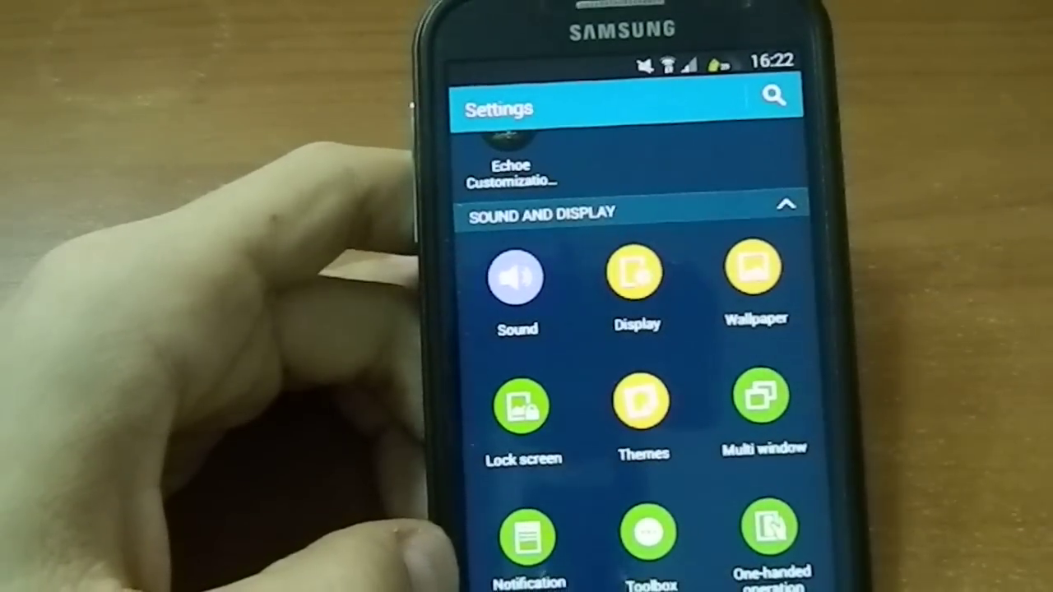
# Look through the Themes gallery, lock the phone and answer the location consent prompt.
pyautogui.click(642, 403)
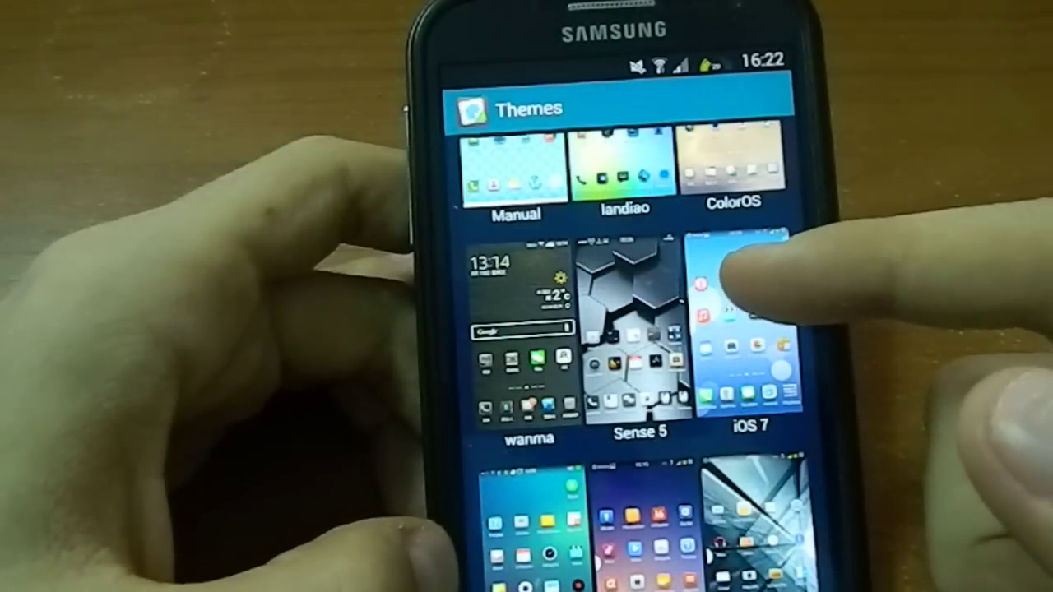
pyautogui.scroll(-3)
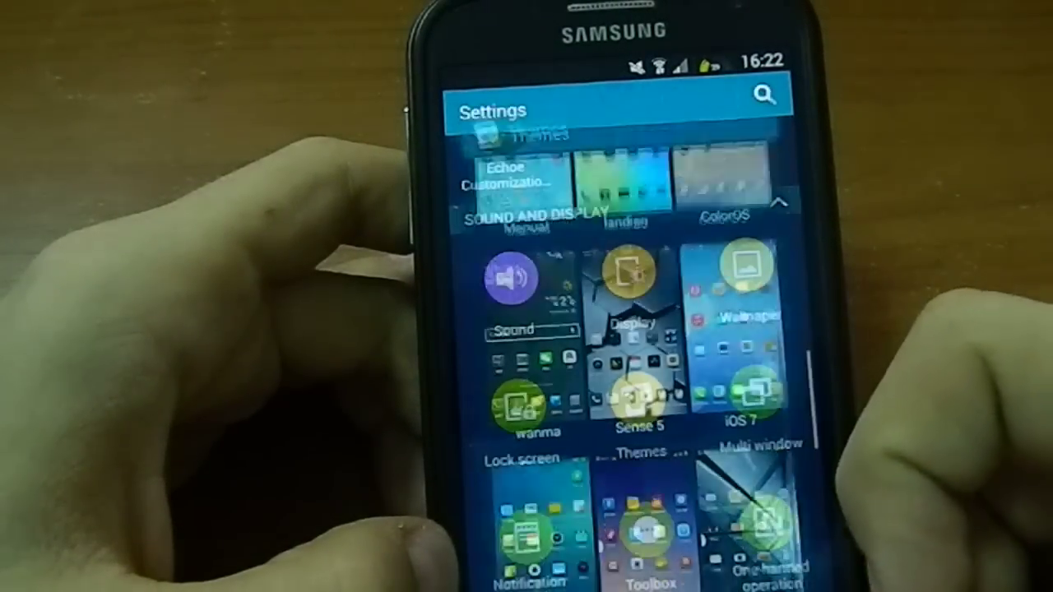
pyautogui.scroll(-3)
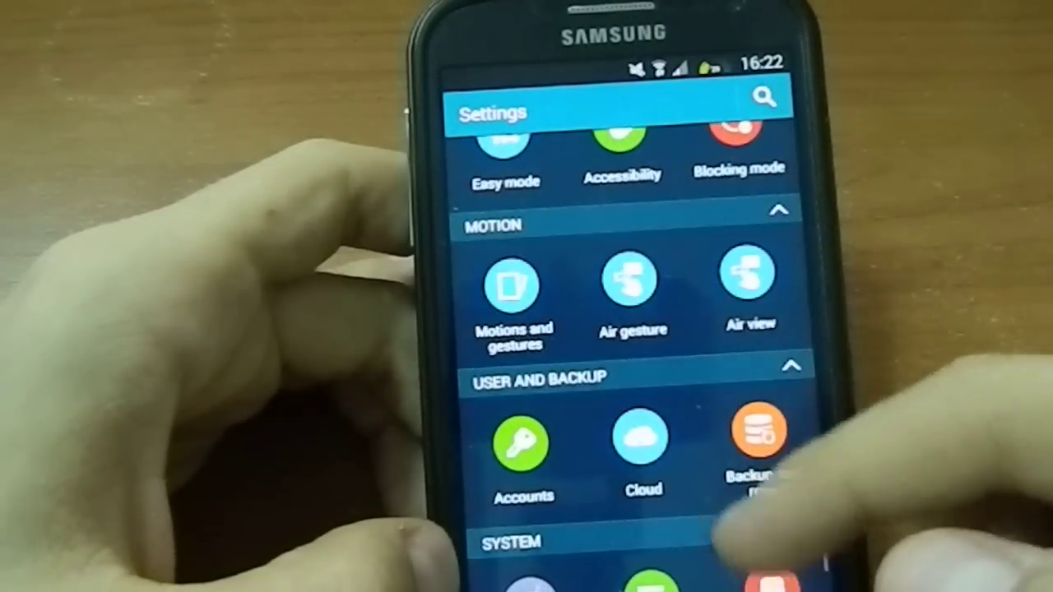
pyautogui.scroll(-3)
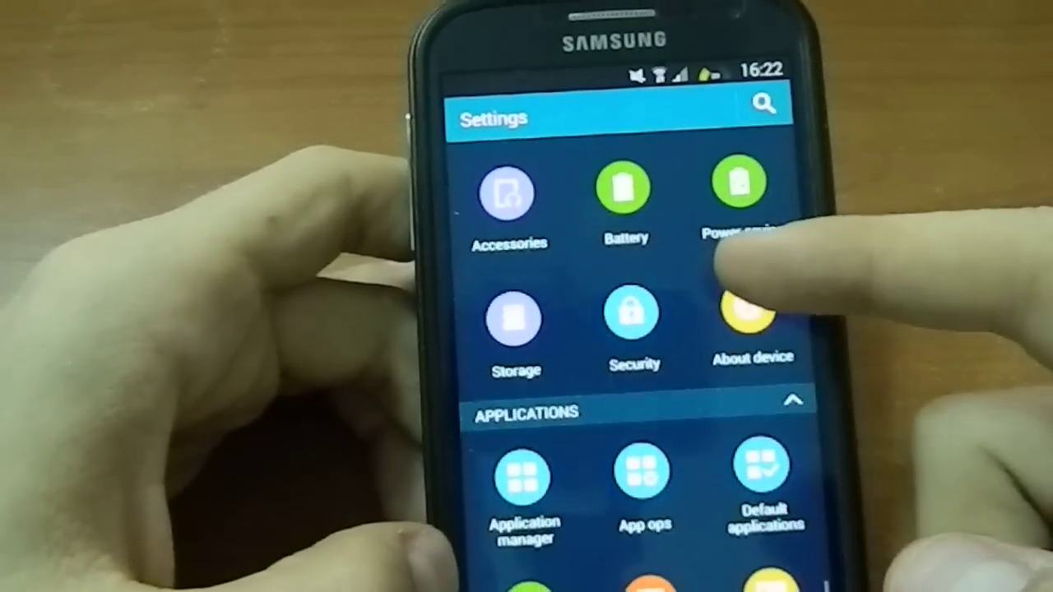
pyautogui.scroll(-3)
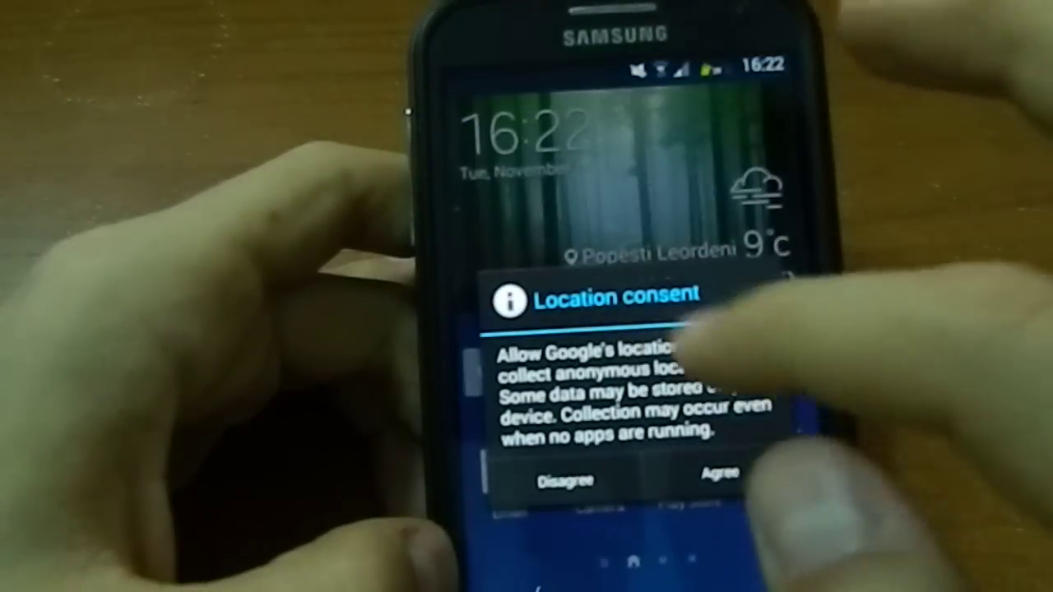
pyautogui.click(717, 480)
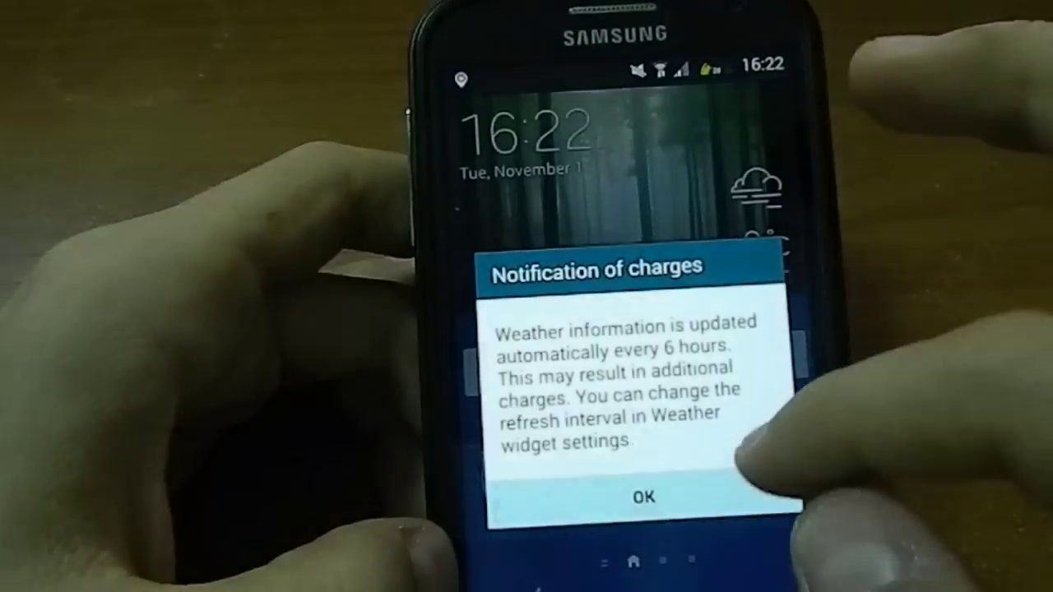
# Dismiss the weather charges notice with OK so the home screen is clear.
pyautogui.click(643, 497)
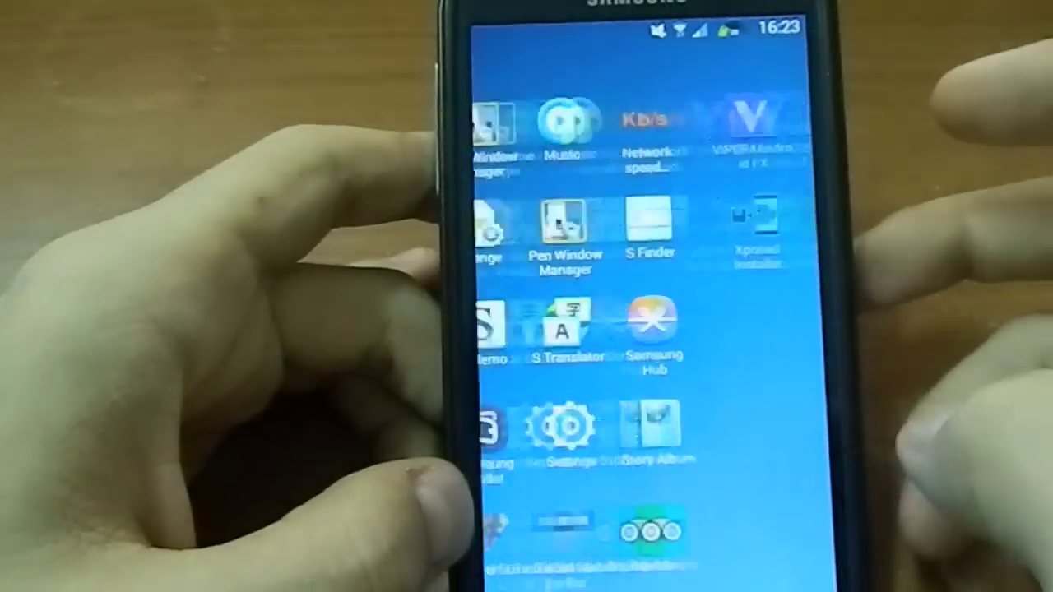
# Launch Google Photos from the app drawer to reach its welcome screen.
pyautogui.click(559, 427)
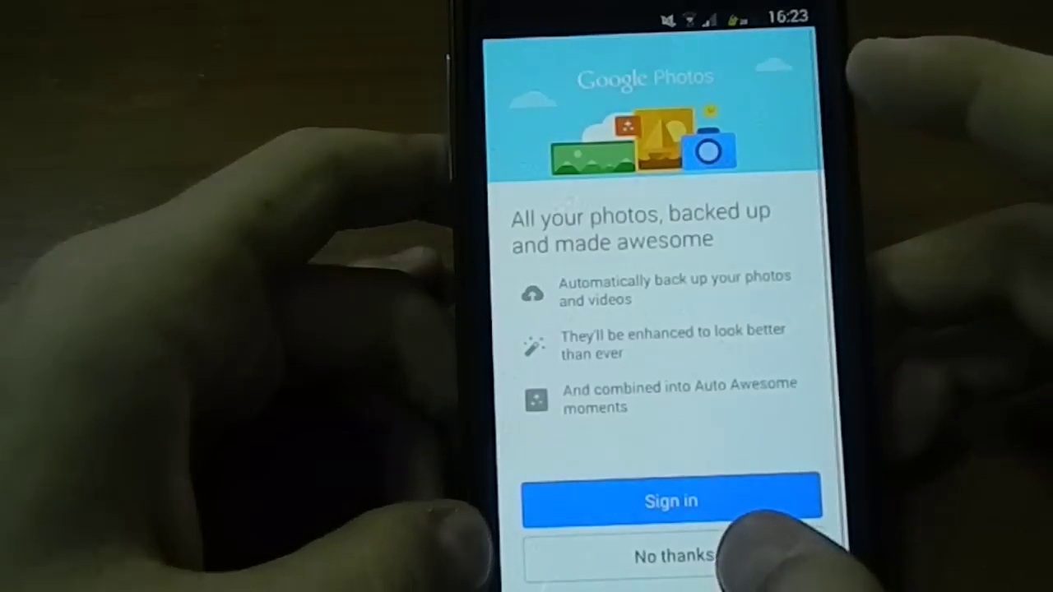
# Decline sign-in with No thanks and go back to the app drawer.
pyautogui.click(671, 556)
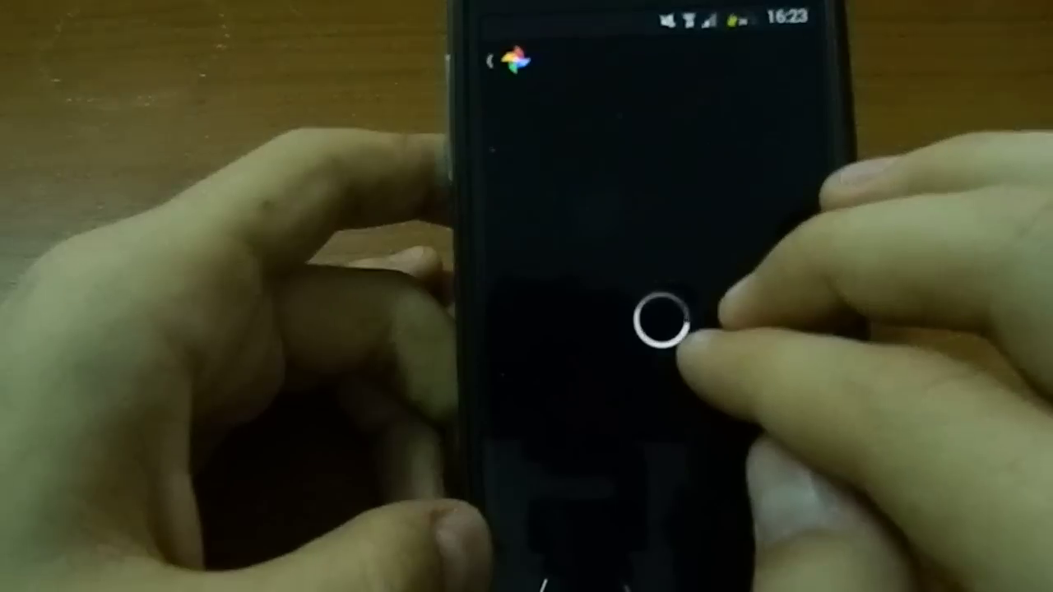
pyautogui.click(666, 329)
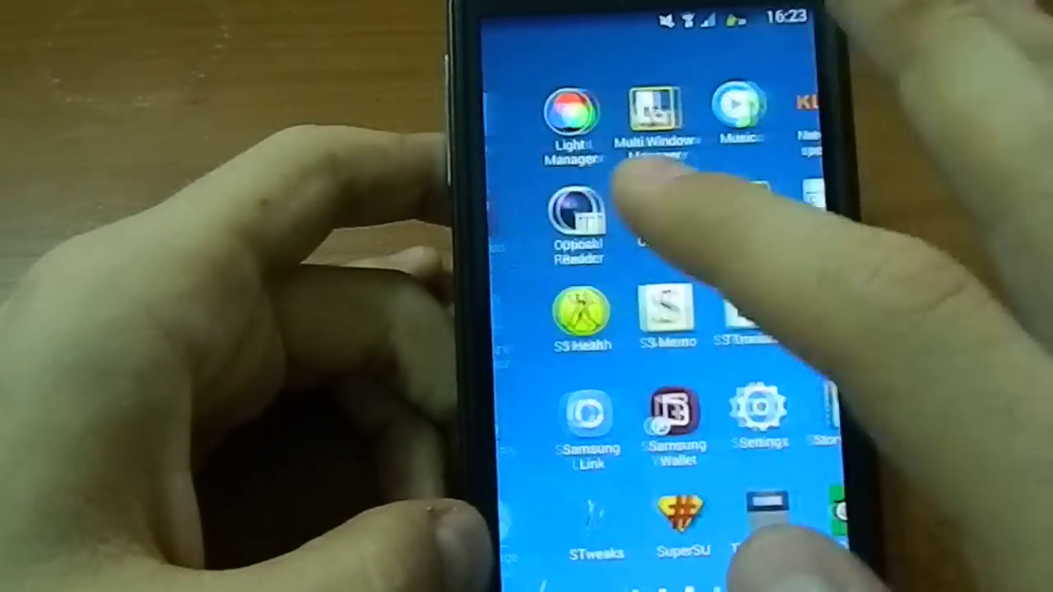
# Page through the app drawer to the core apps, then return to the home screen.
pyautogui.hscroll(-3)
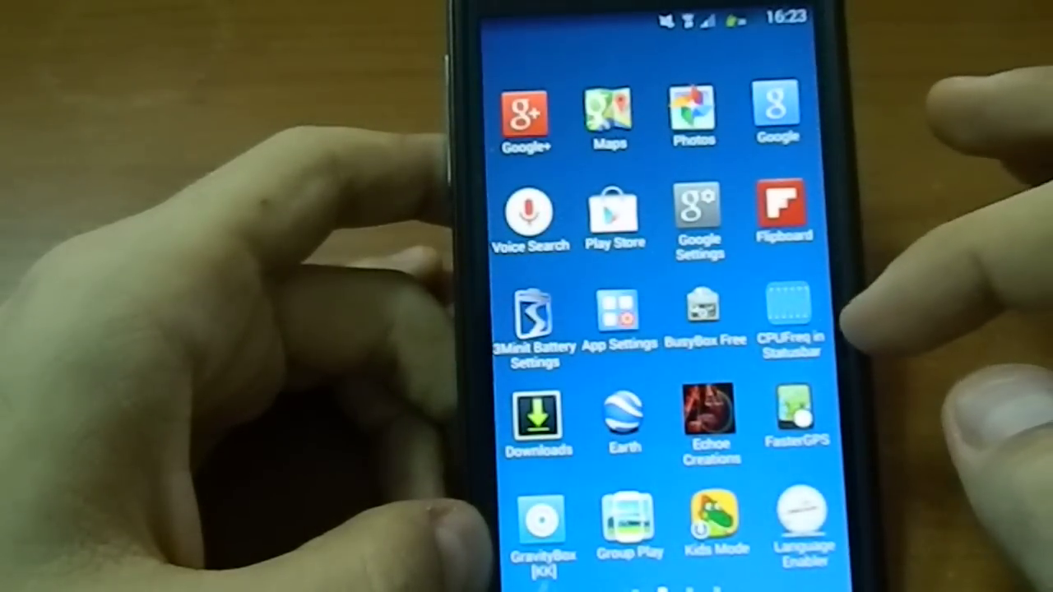
pyautogui.hscroll(-3)
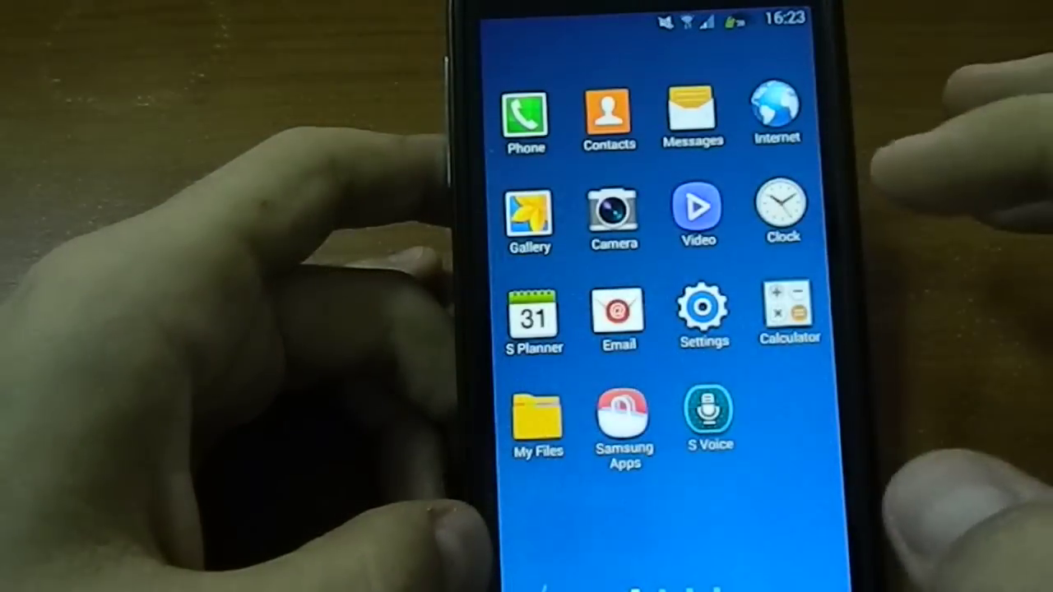
pyautogui.click(695, 115)
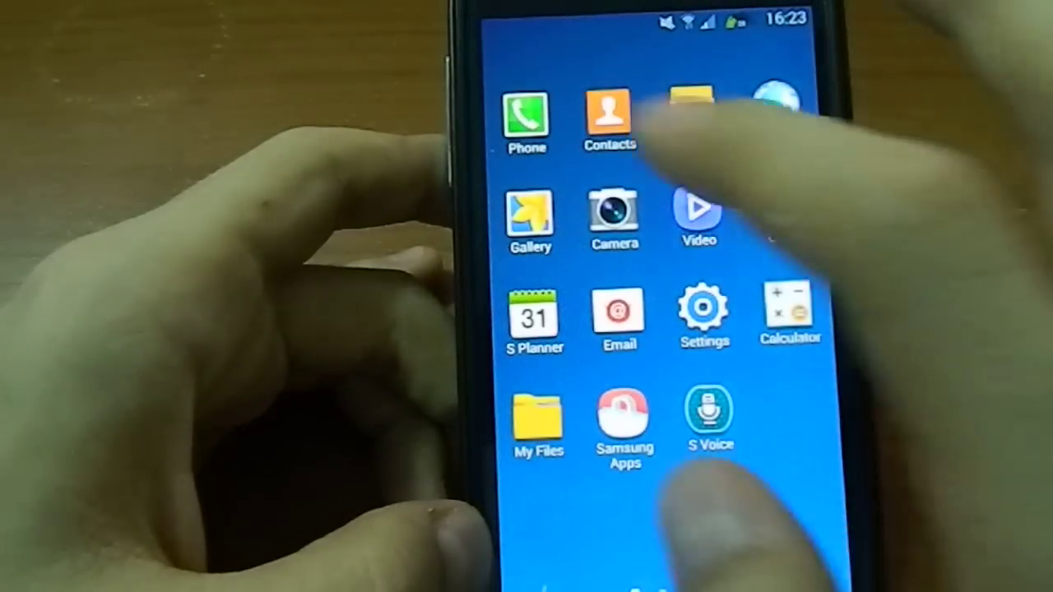
pyautogui.click(526, 118)
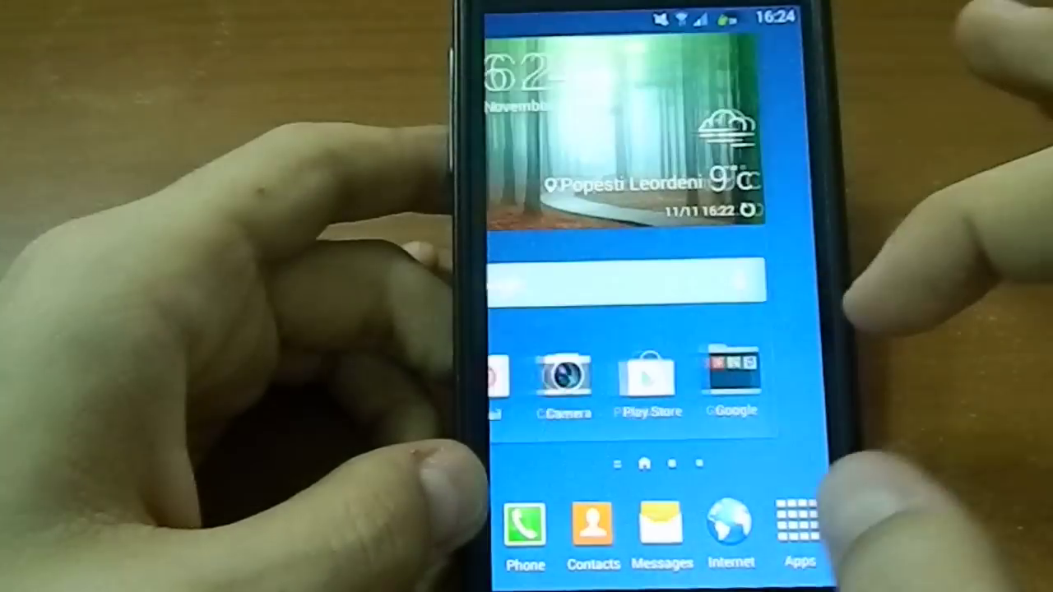
pyautogui.click(800, 527)
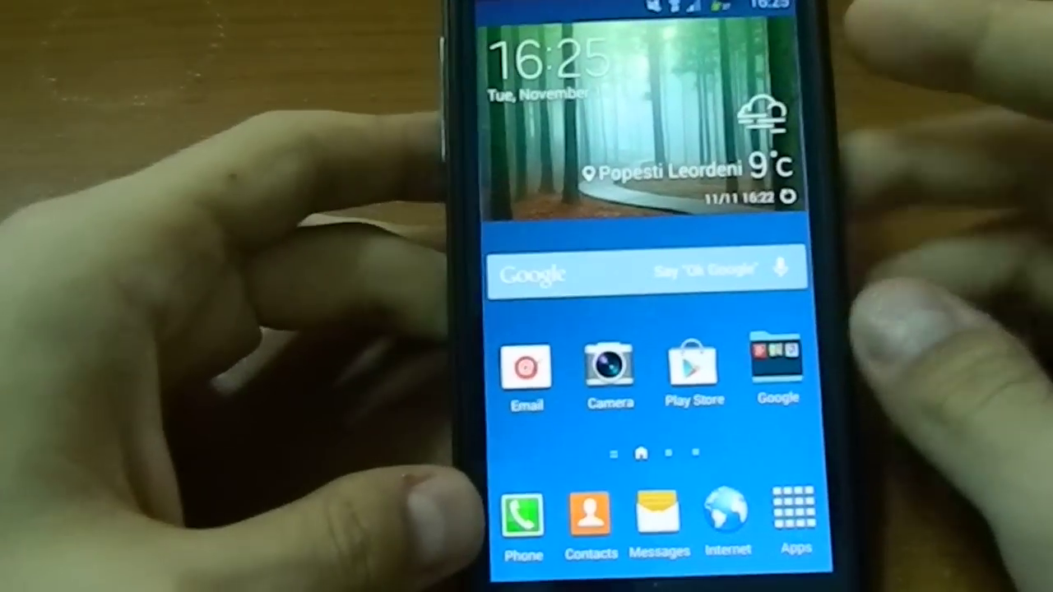
pyautogui.click(795, 513)
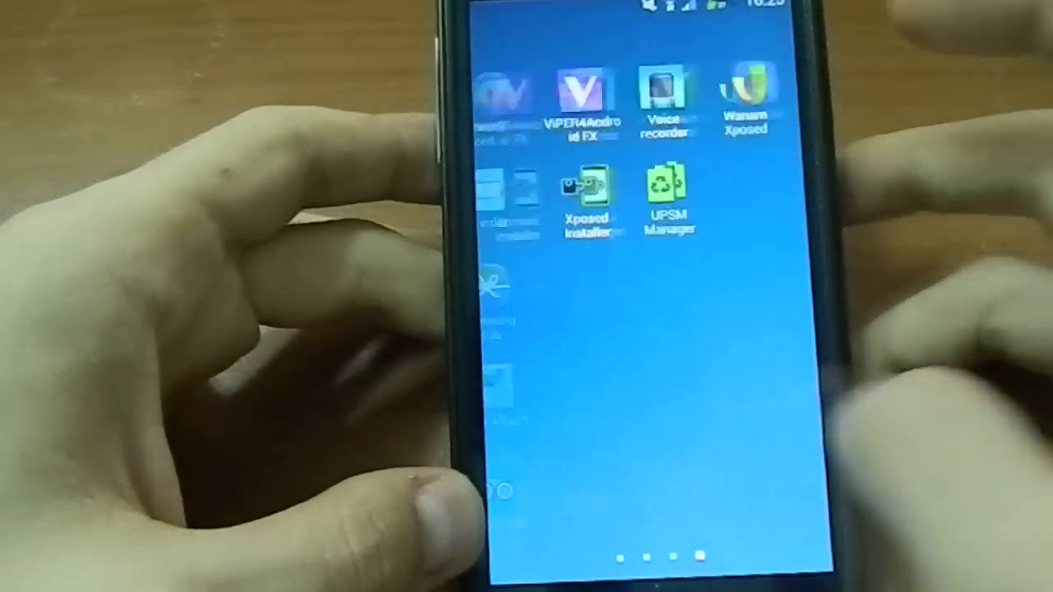
pyautogui.hscroll(-3)
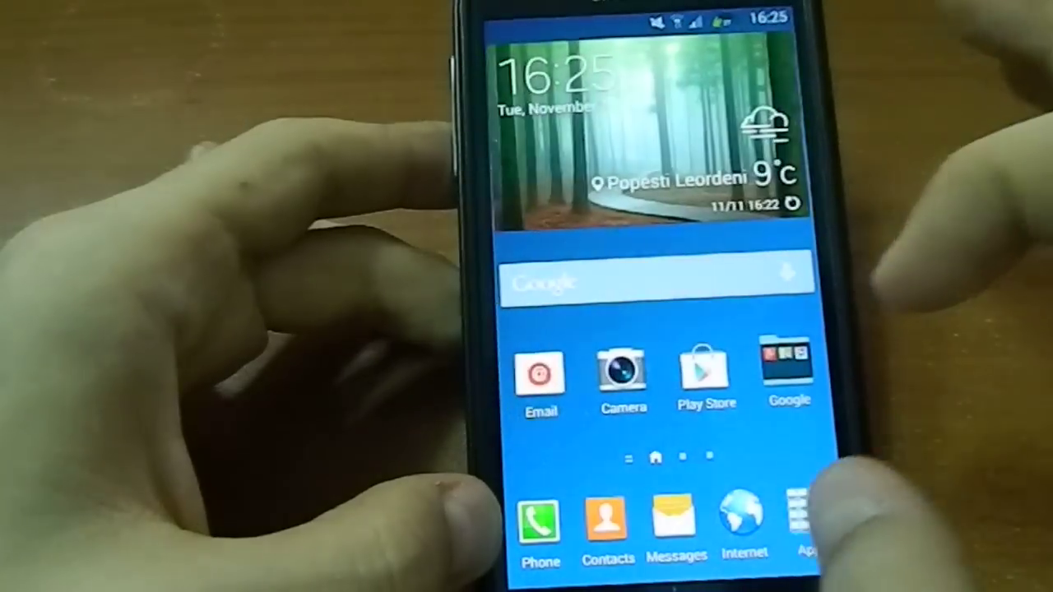
# Lock the phone and wake it to the S5-style lock screen showing 16:26.
pyautogui.hscroll(-3)
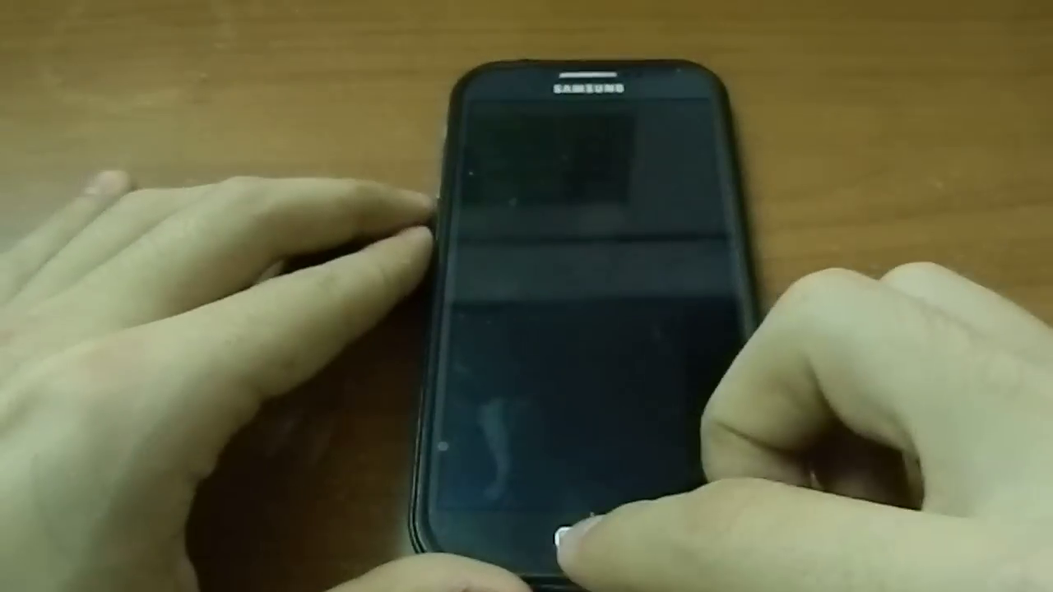
pyautogui.click(562, 535)
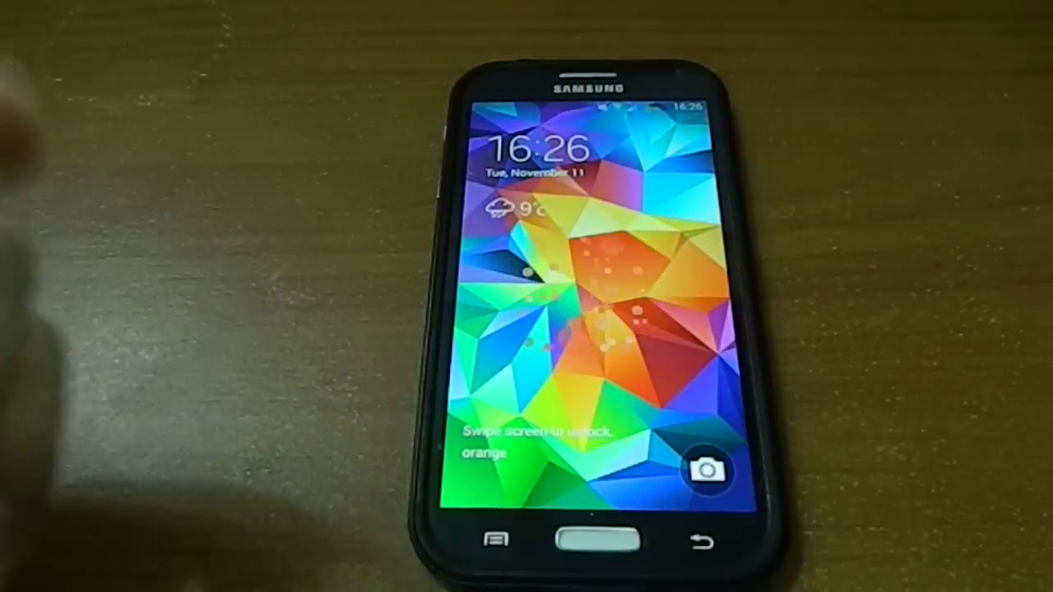